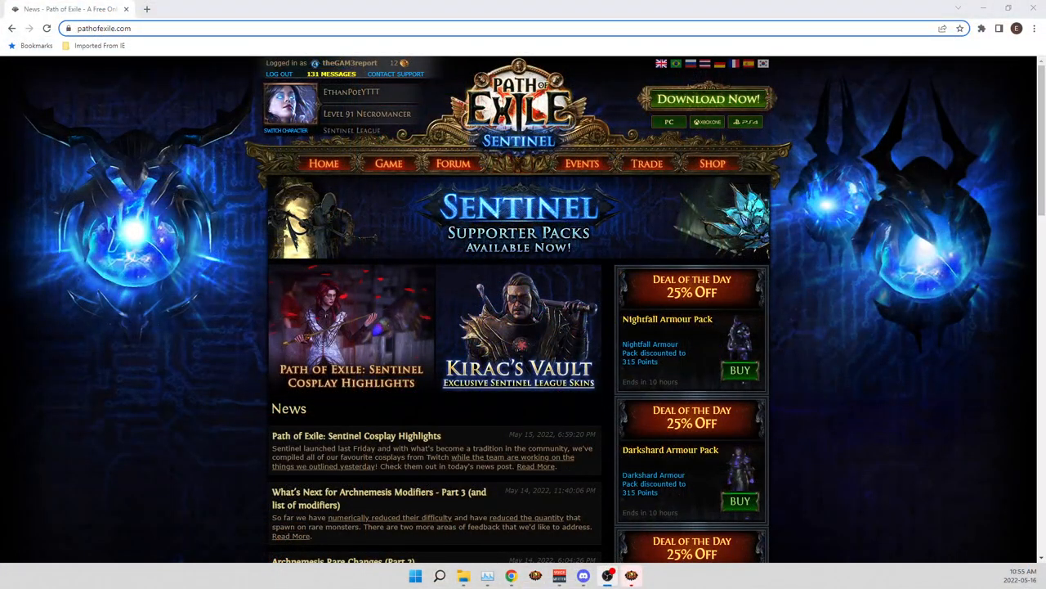
Step: Reach the trade site's item search from the homepage Trade menu
left_click(647, 163)
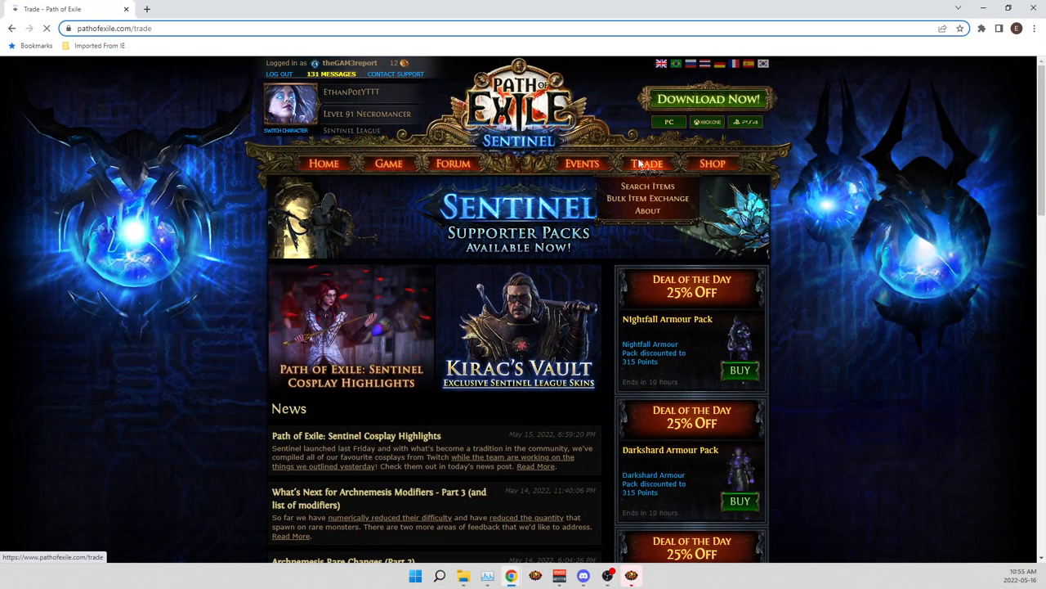
left_click(647, 186)
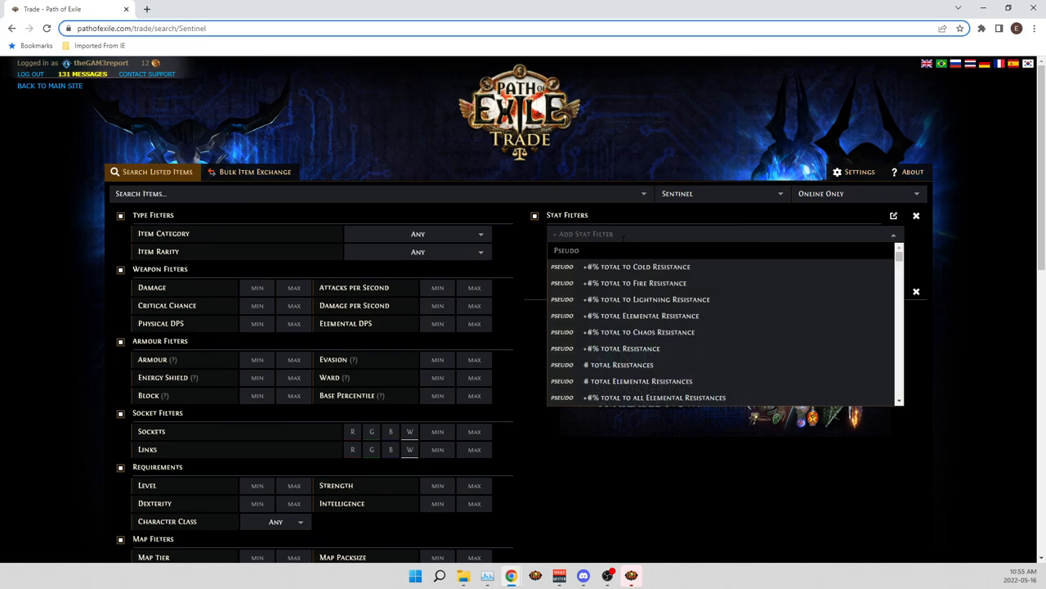
type("intellig")
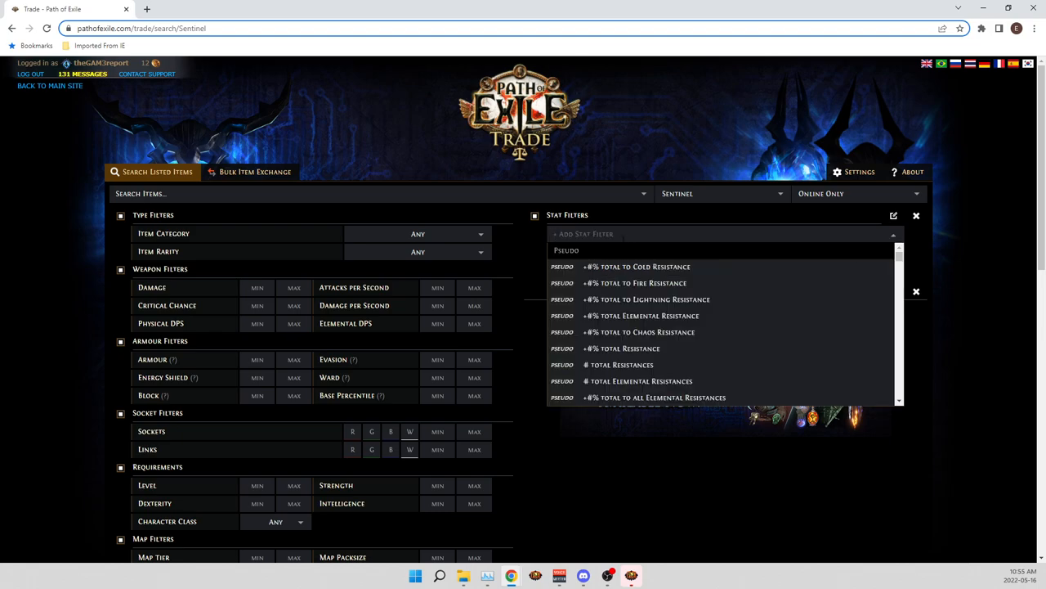
type("stren")
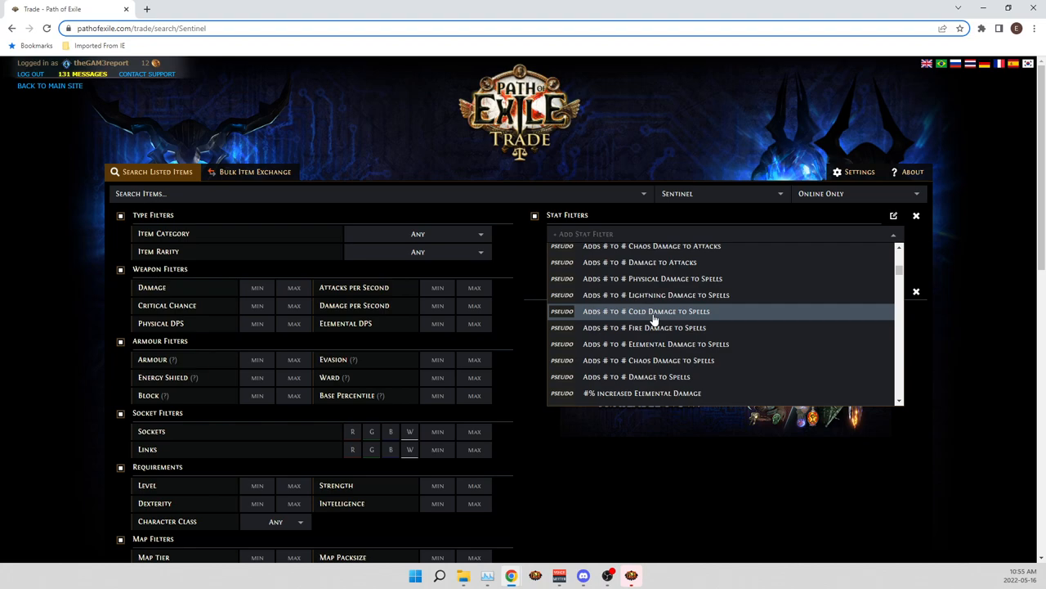
Step: Scroll the Add Stat Filter list down past pseudo and delve entries to the Ultimatum modifiers
scroll("down", 3)
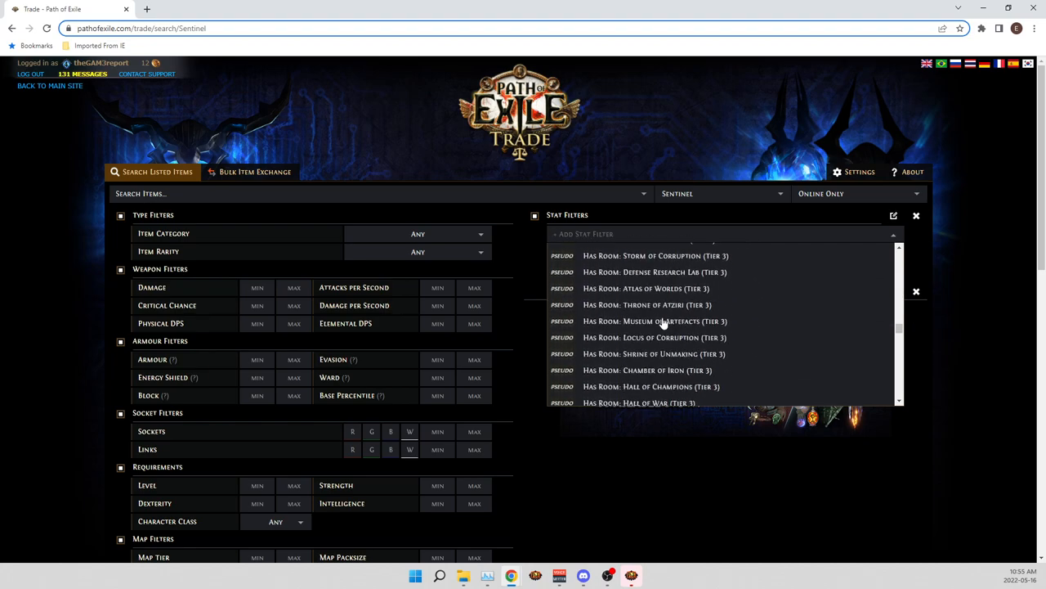
scroll("down", 3)
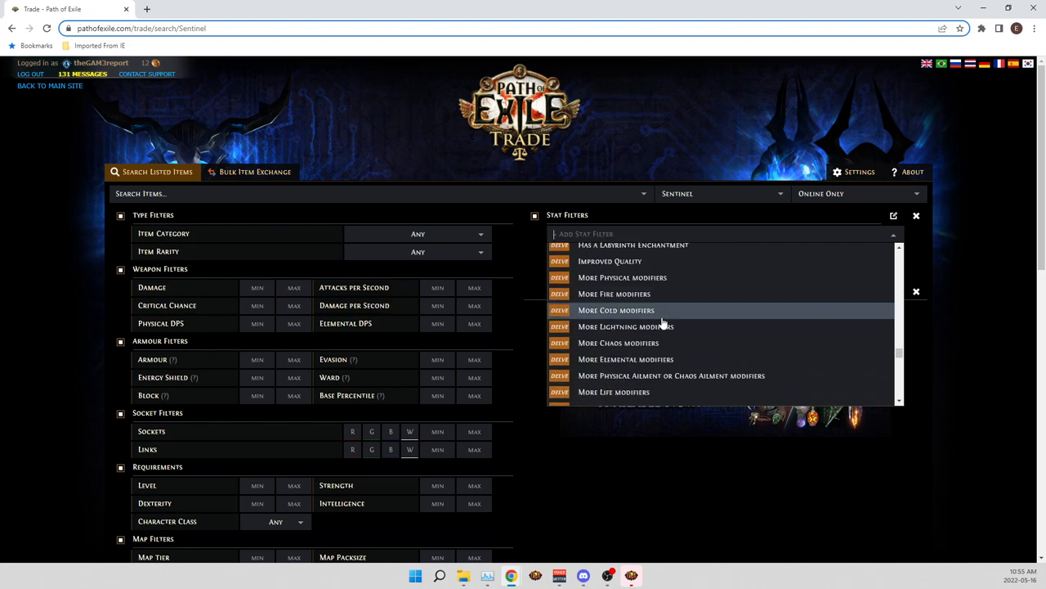
scroll("down", 3)
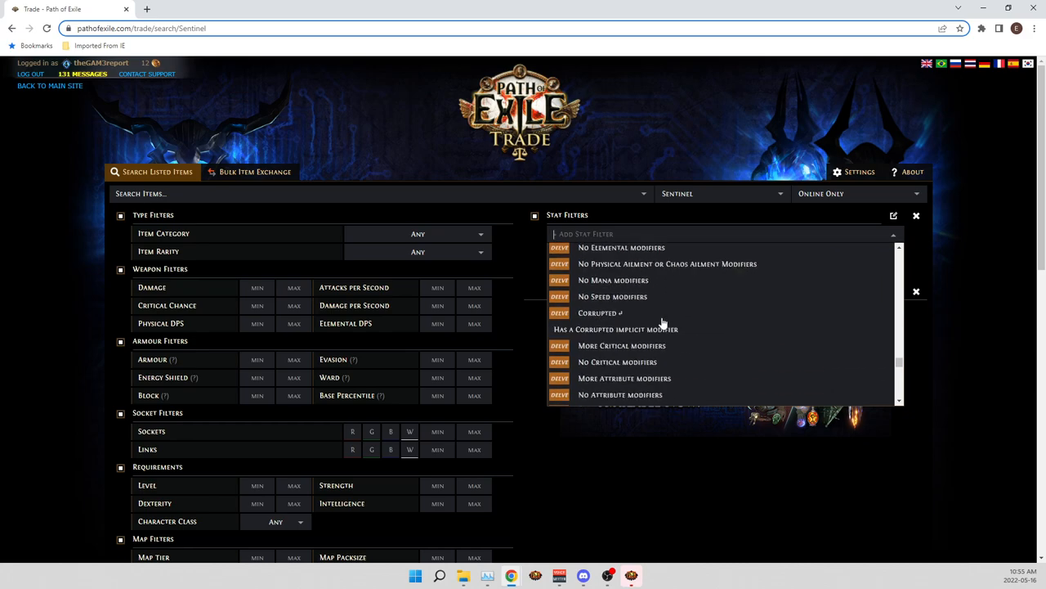
scroll("down", 3)
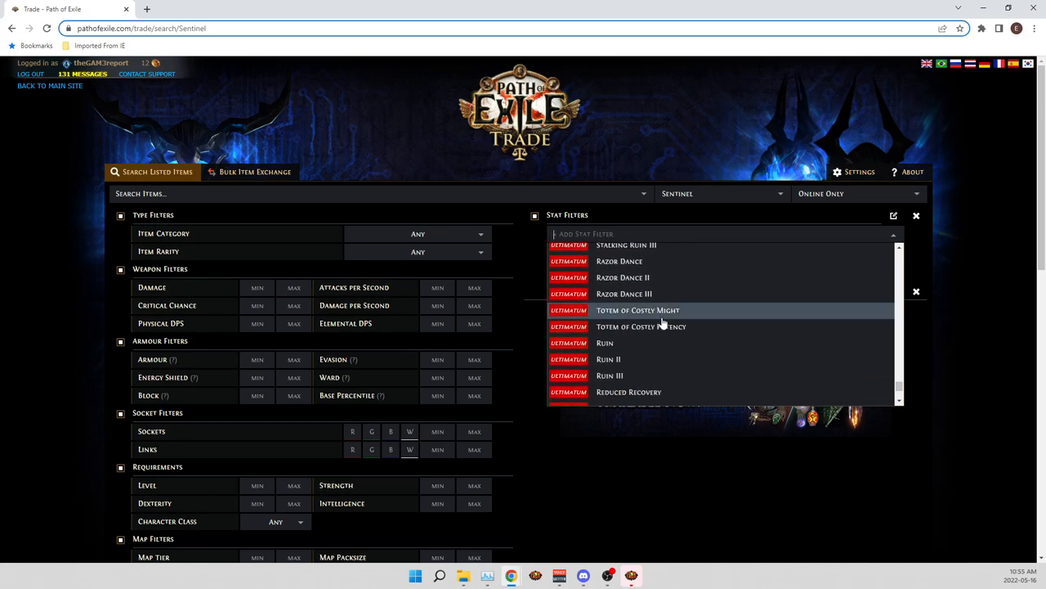
scroll("down", 3)
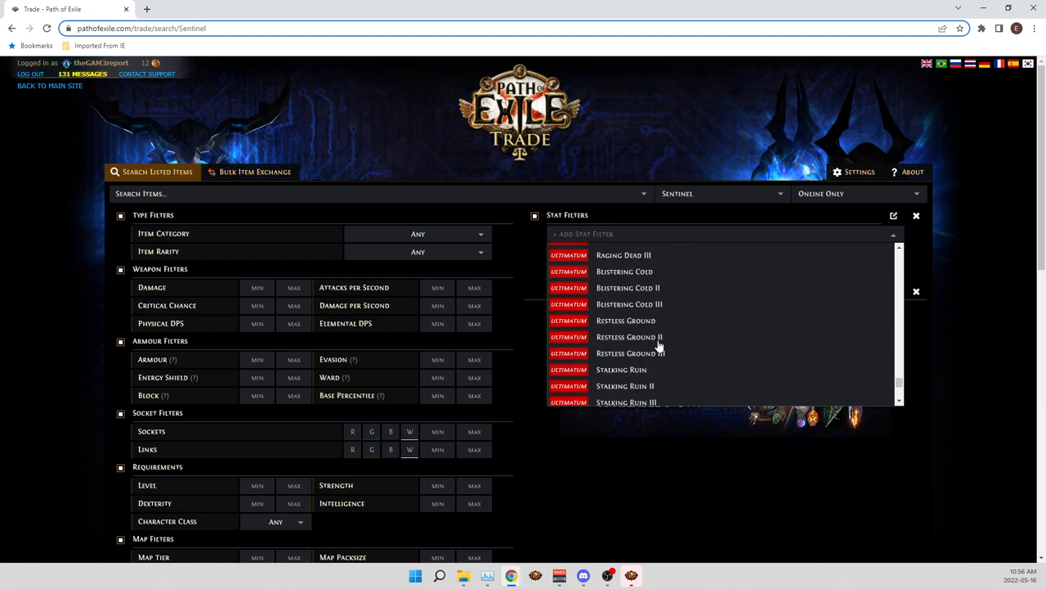
scroll("down", 3)
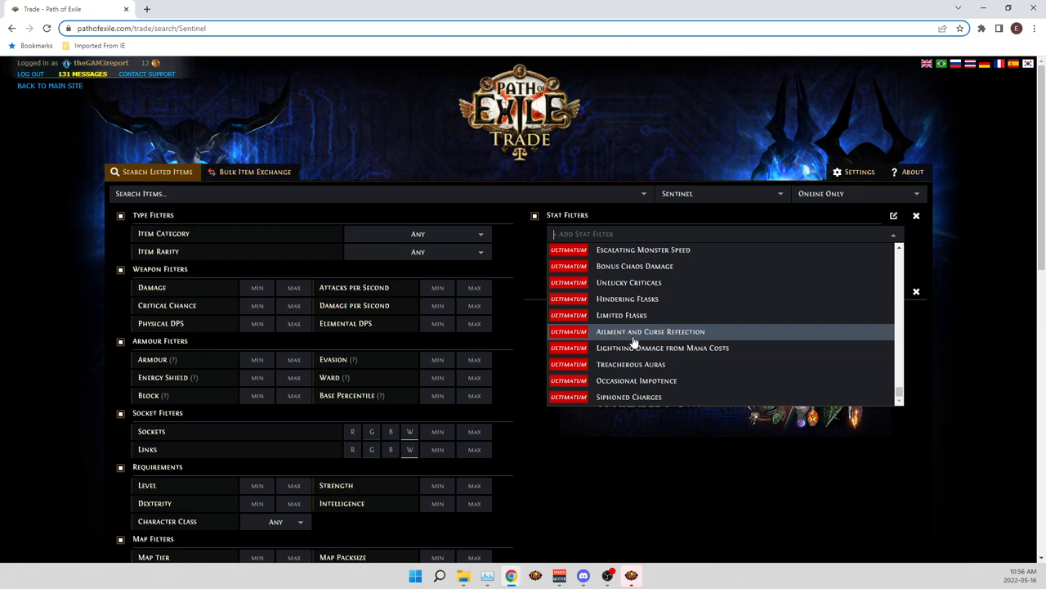
mouse_move(631, 342)
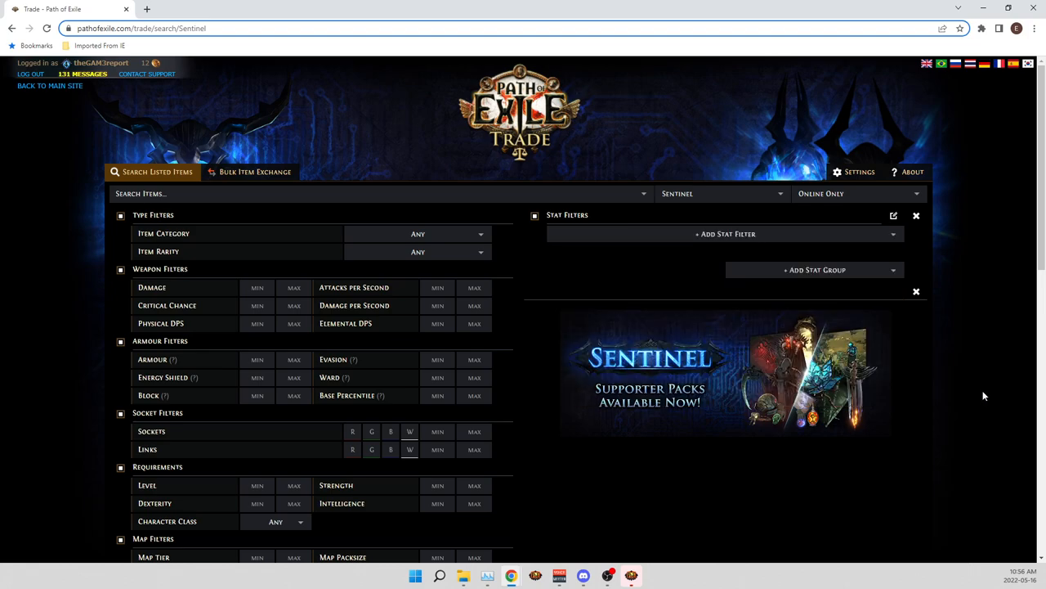
mouse_move(670, 169)
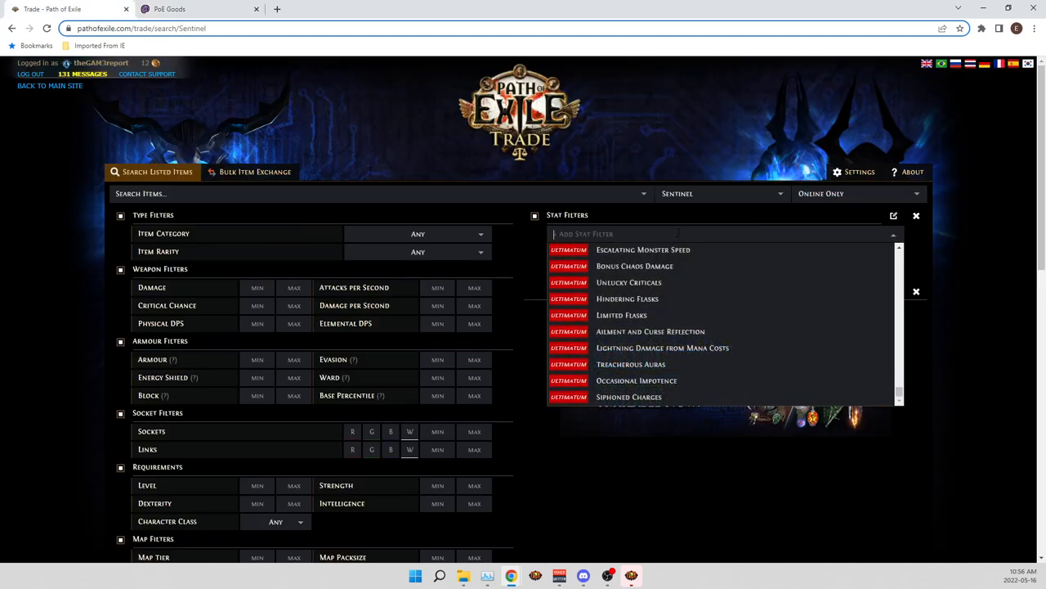
Step: Filter the Add Stat Filter list by the text 'suppres' to look for spell suppression stats
type("suppres")
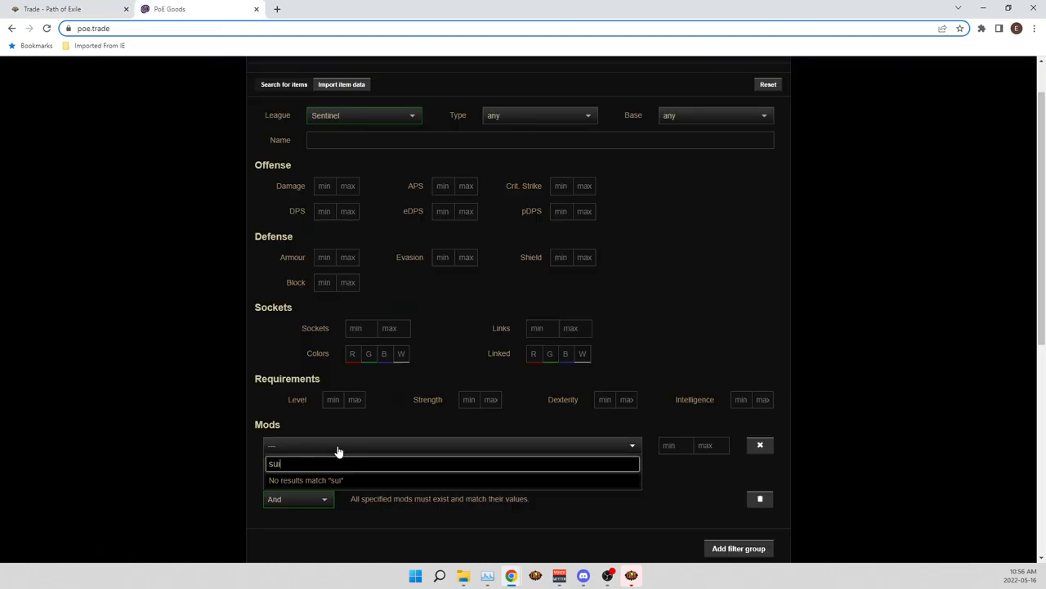
Step: Add the total +#% chance to Suppress Spell Damage mod via 'suppress' and run the search
type("suppress")
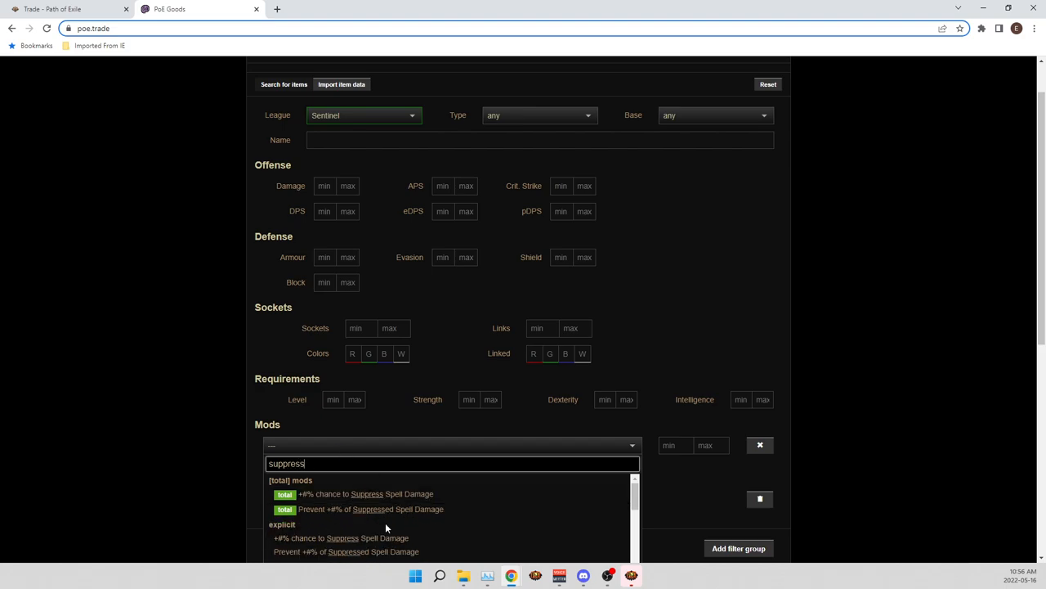
left_click(366, 494)
type("1")
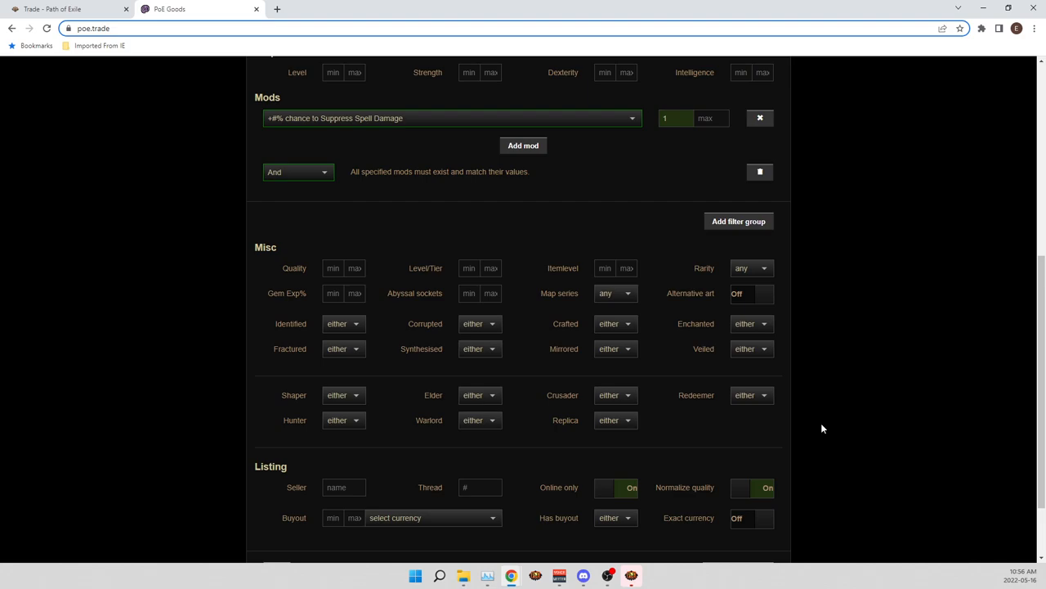
scroll("down", 3)
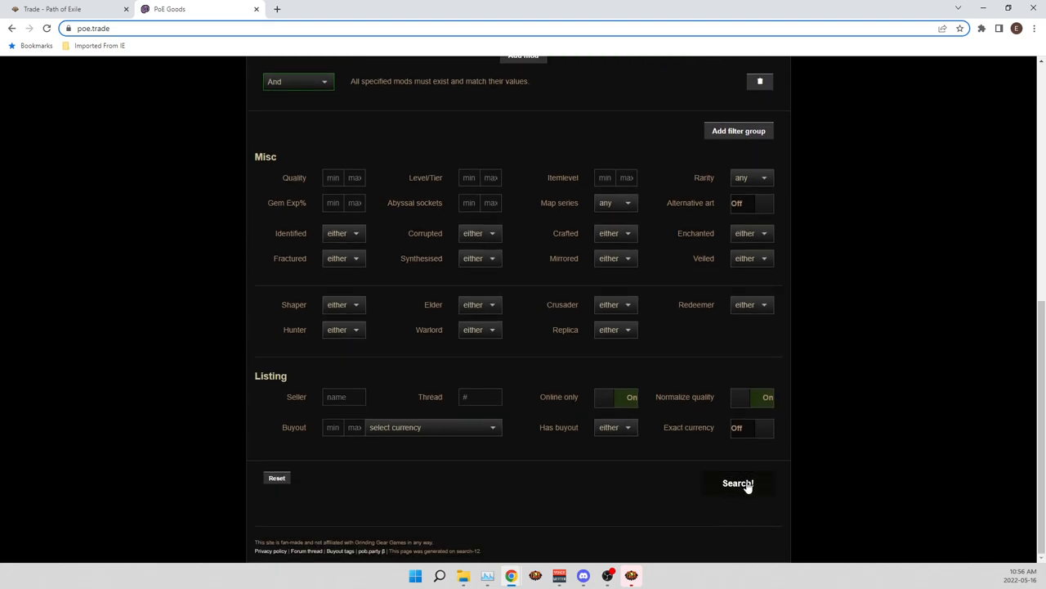
left_click(736, 482)
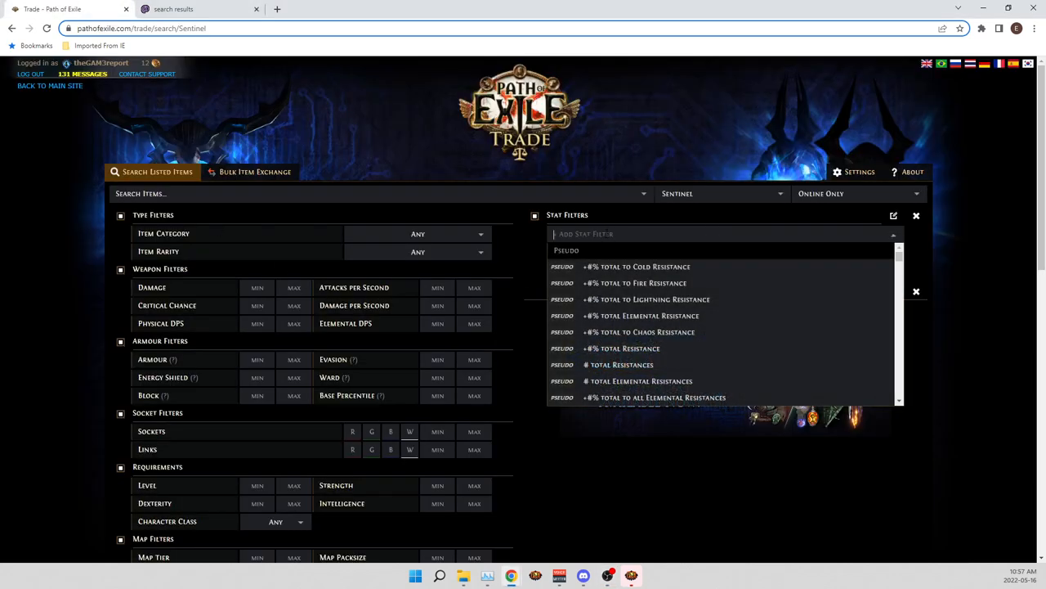
scroll("down", 3)
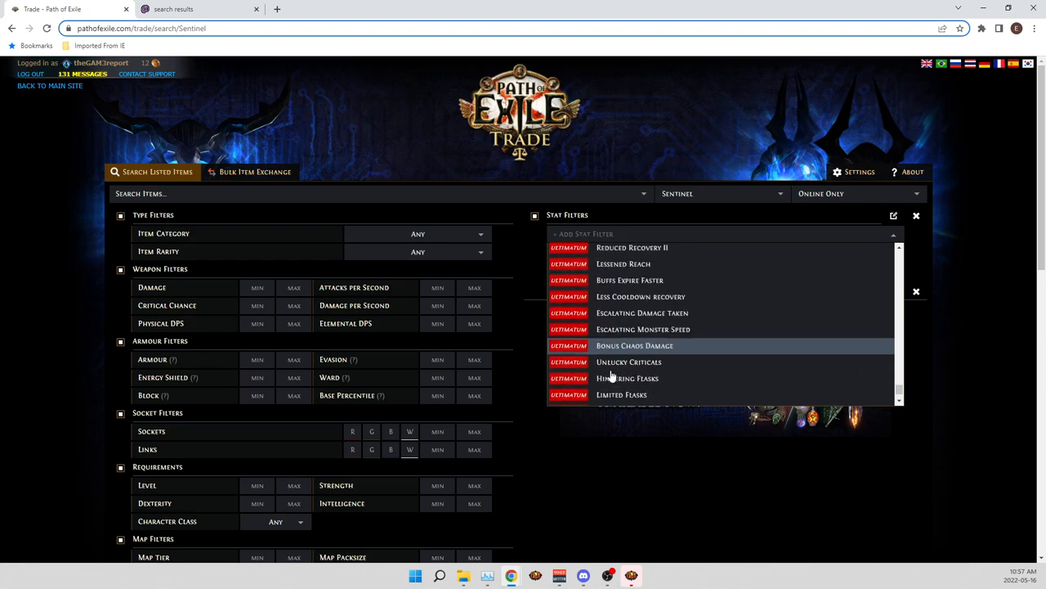
scroll("down", 3)
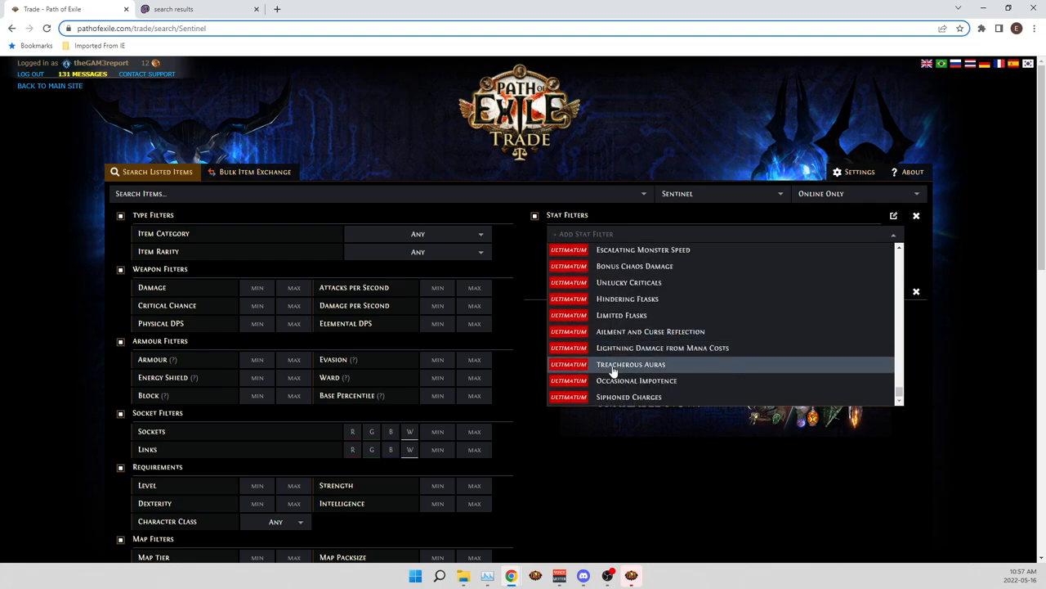